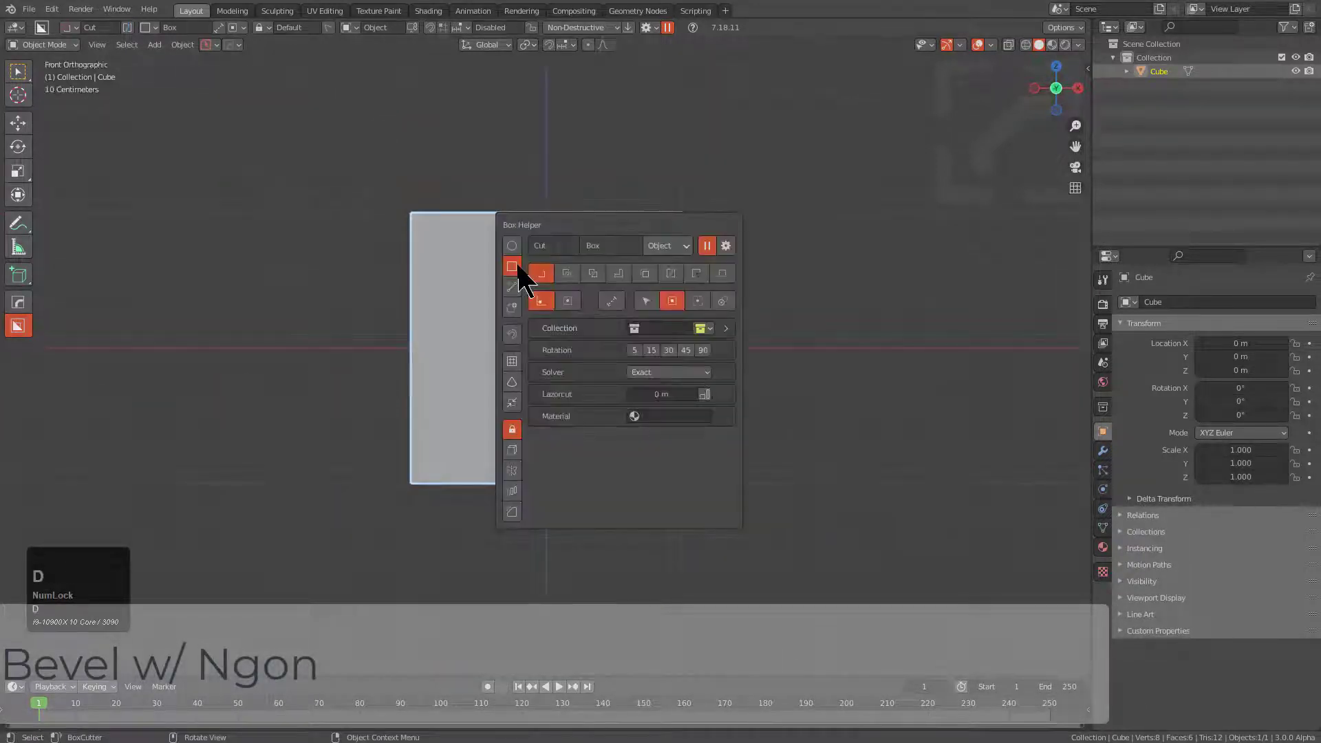
- Switch the BoxCutter cut shape from Box to Ngon in the Box Helper panel
{"action": "left_click", "coordinate": [539, 272]}
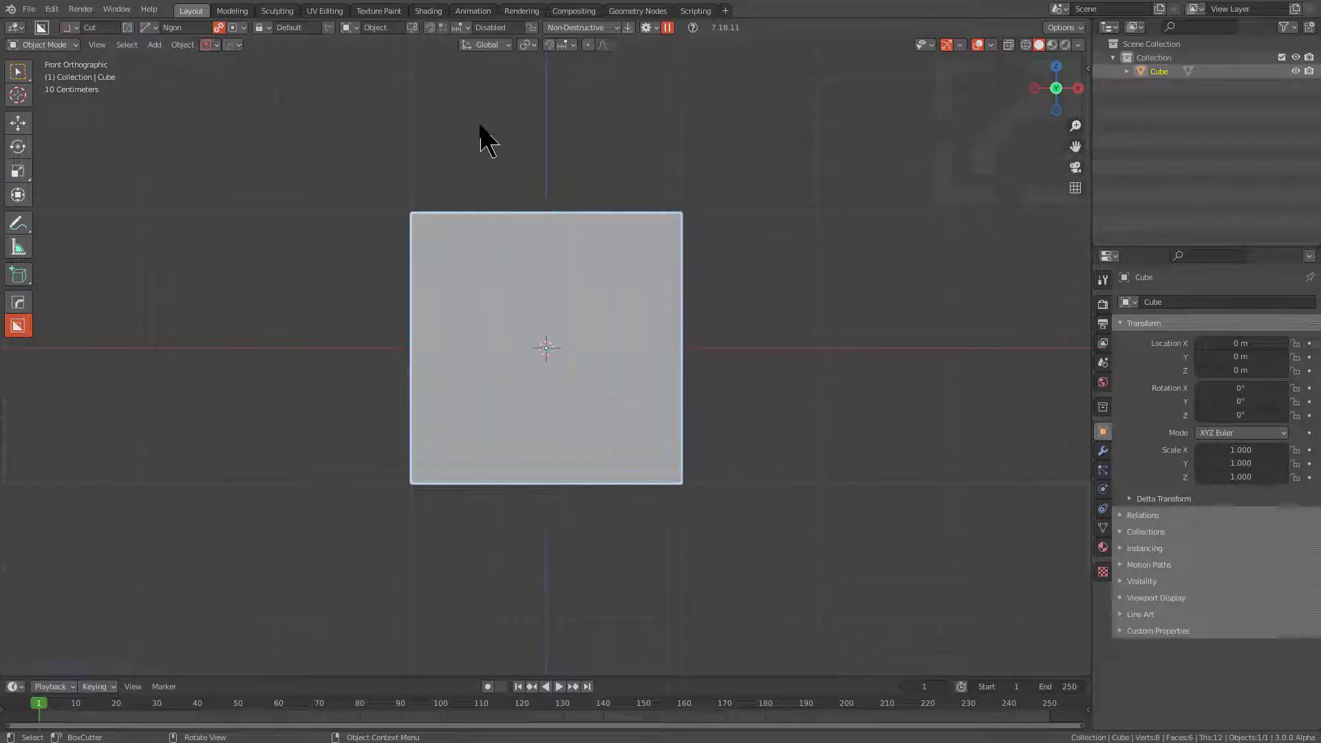
- Place the ngon cut points over the cube's left side and finish the outline
{"action": "left_click", "coordinate": [467, 249]}
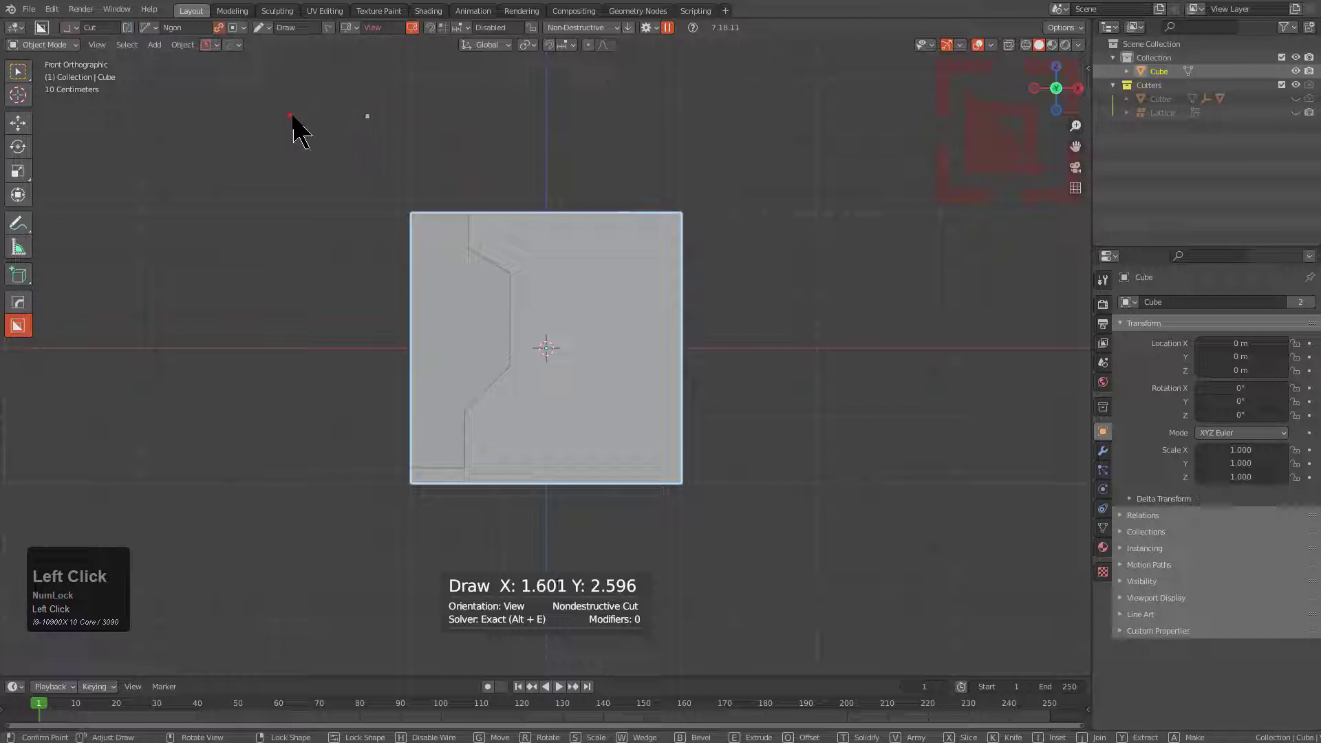
{"action": "mouse_move", "coordinate": [337, 107]}
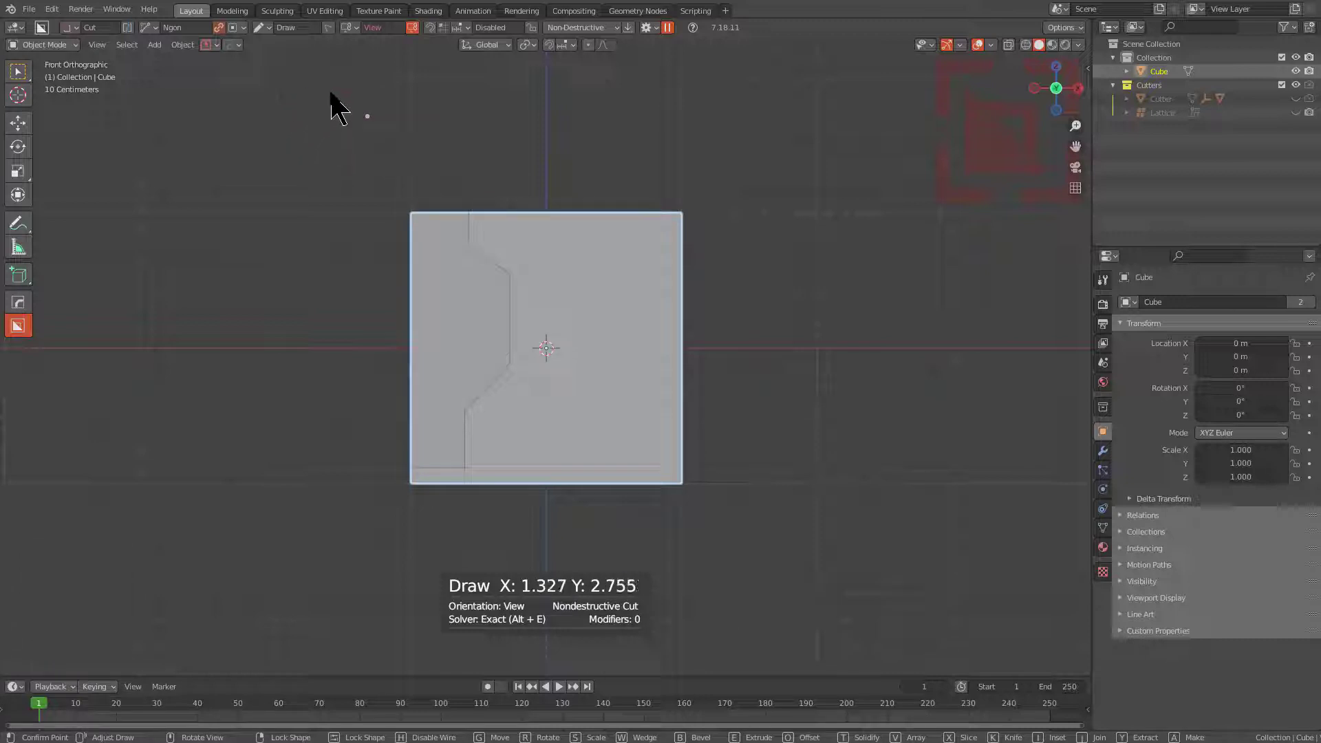
{"action": "right_click", "coordinate": [577, 346]}
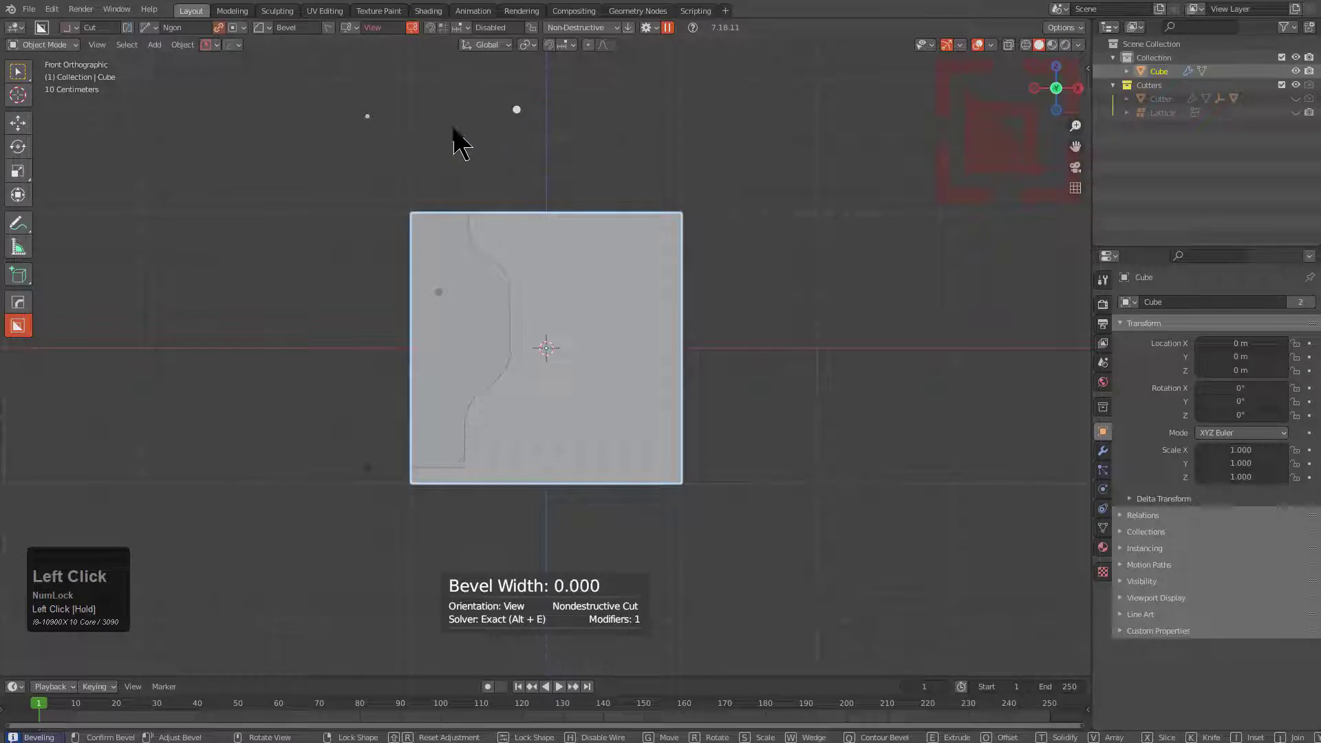
{"action": "mouse_move", "coordinate": [446, 147]}
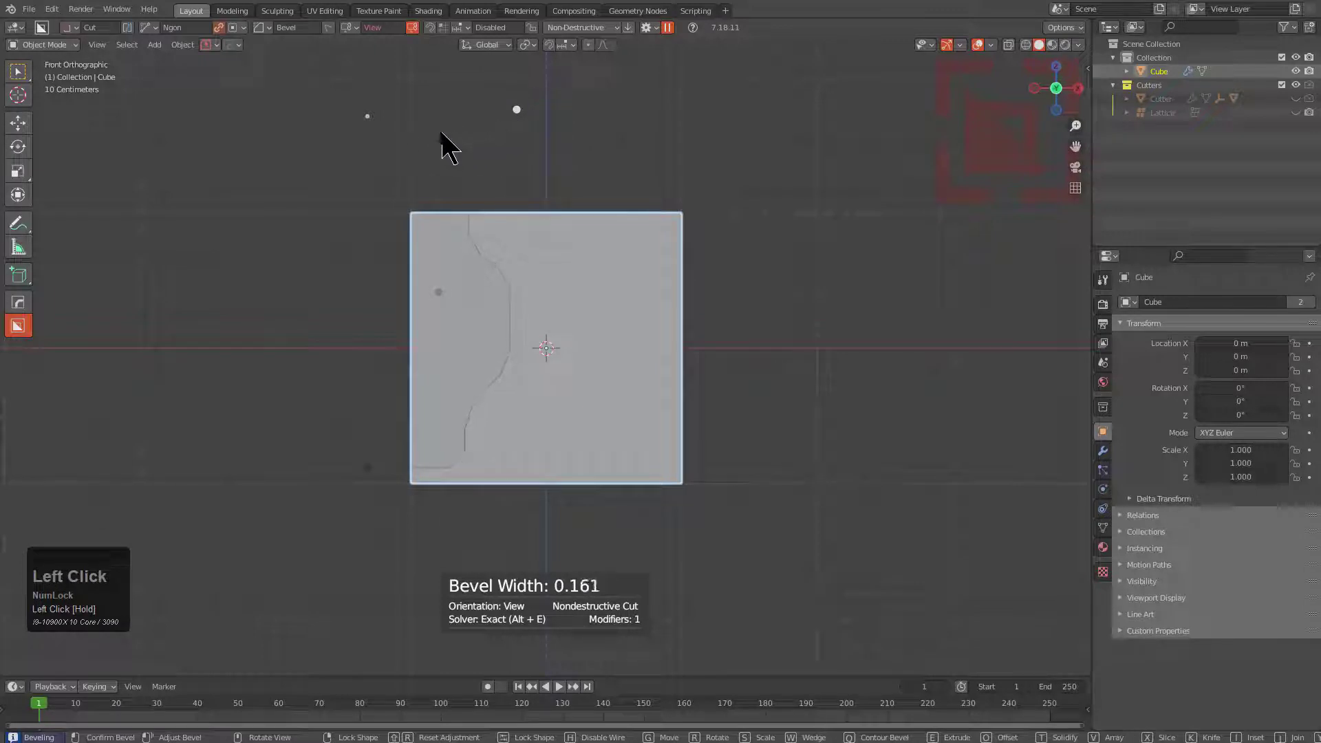
{"action": "mouse_move", "coordinate": [445, 147]}
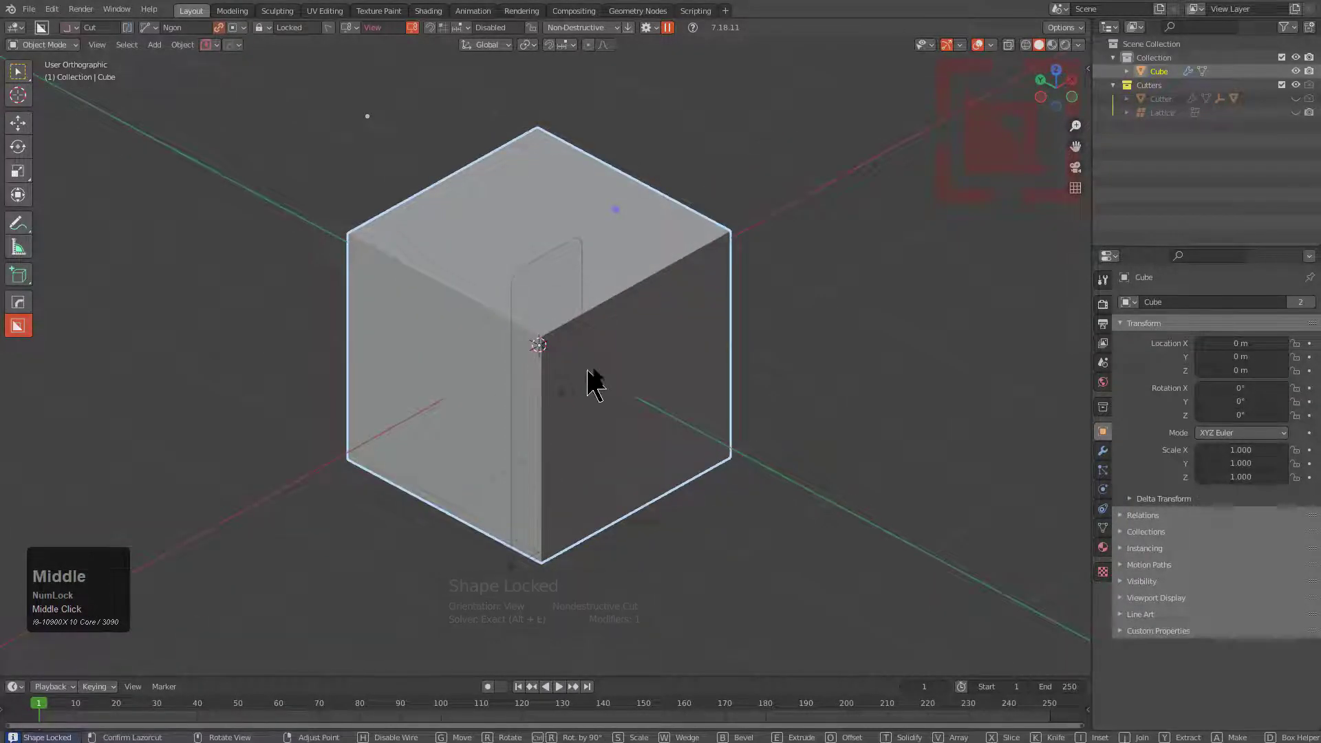
- Extrude the locked ngon shape deep into the cube to carve the stepped recess
{"action": "key", "text": "h"}
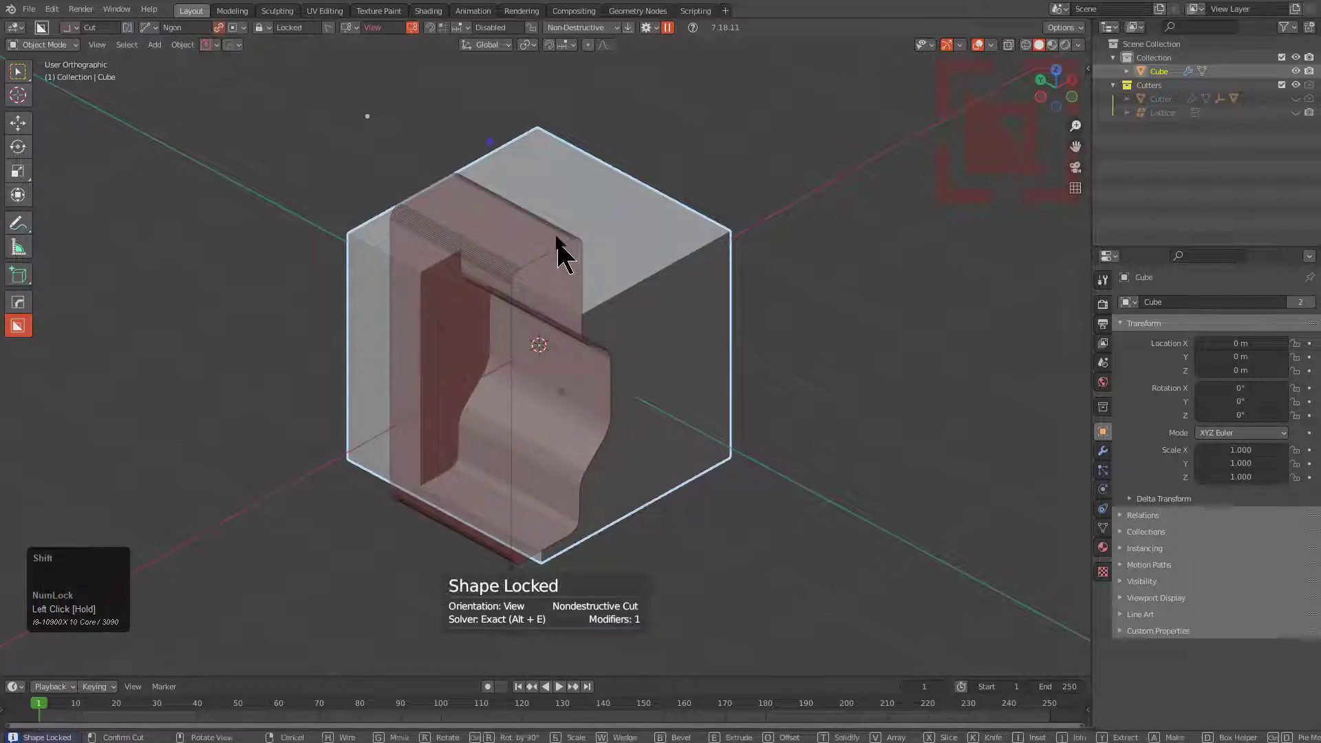
{"action": "scroll", "scroll_direction": "up", "scroll_amount": 3}
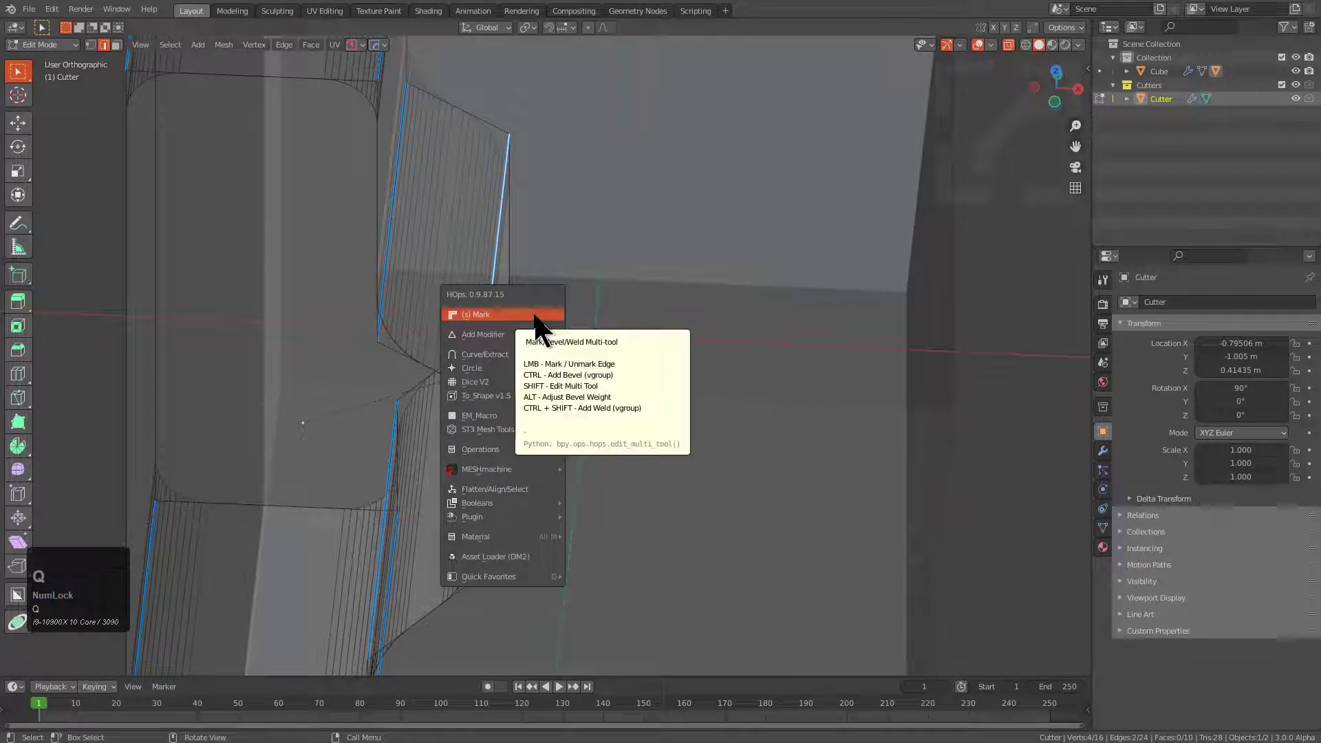
- Adjust the bevel weight on the cutter's vertical inner edges with the HOps Mark tool
{"action": "left_click", "coordinate": [476, 313]}
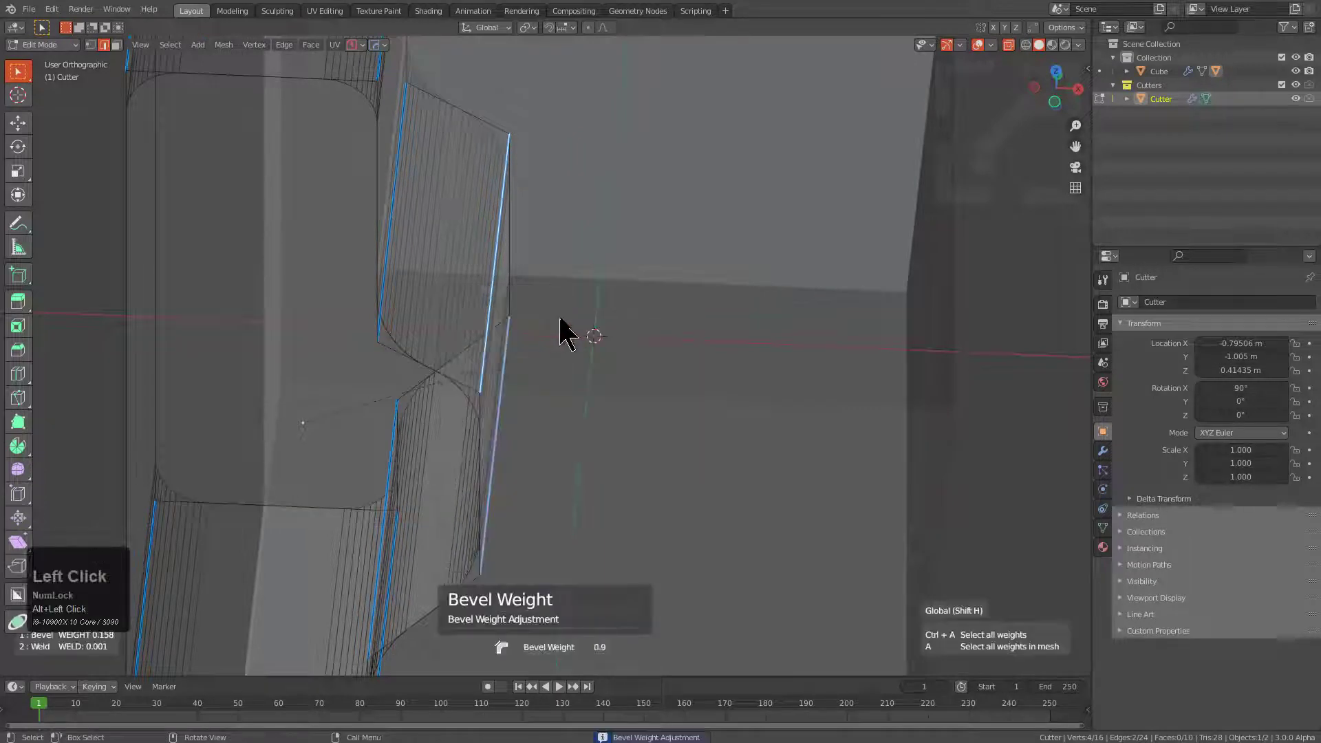
{"action": "mouse_move", "coordinate": [628, 346]}
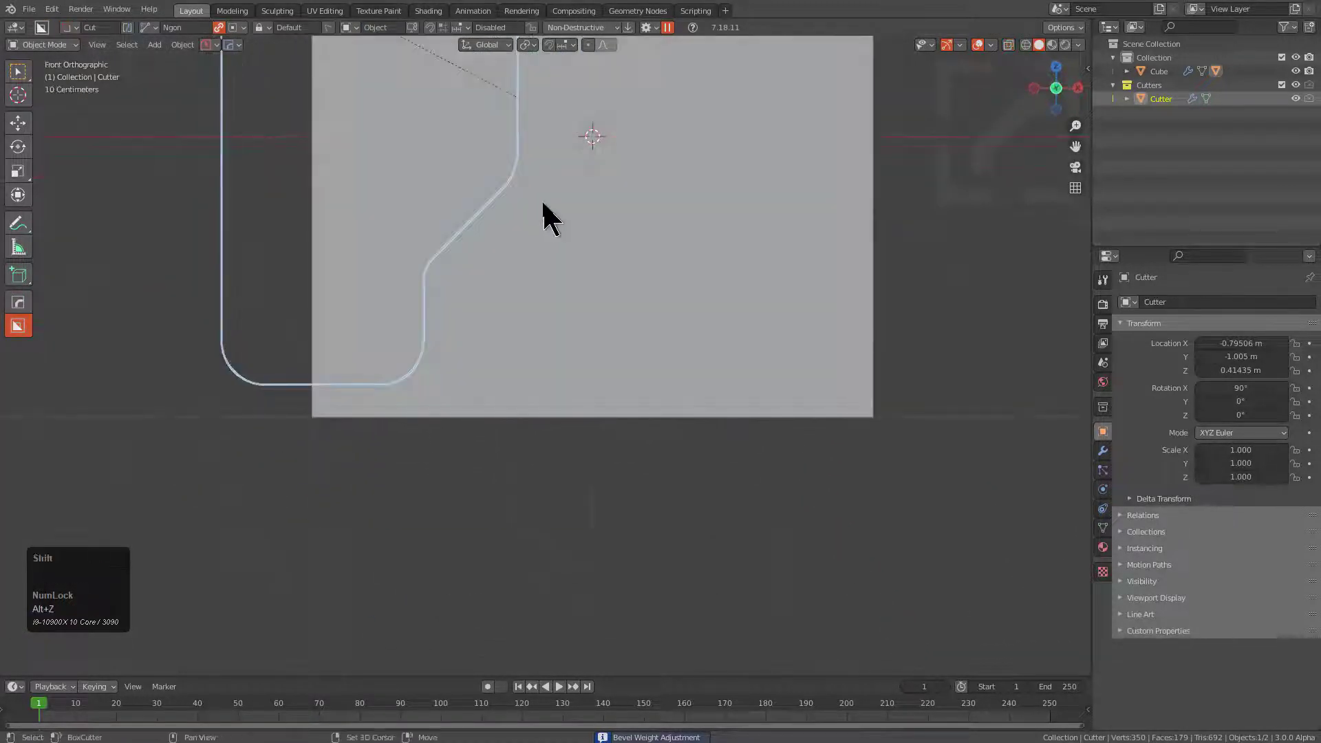
- Select the cutter's inner edges in Edit Mode, mark them with (s) Mark, and return to Object Mode
{"action": "key", "text": "Tab"}
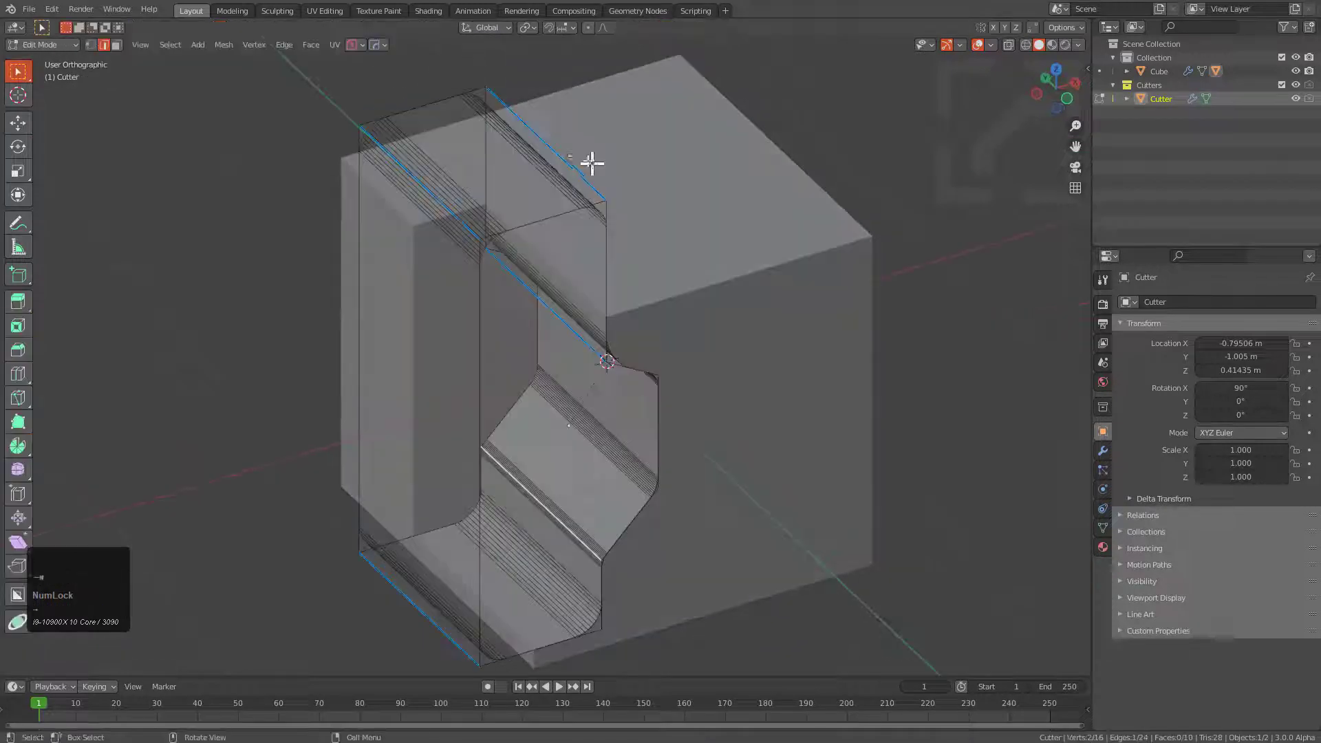
{"action": "left_click", "coordinate": [588, 233]}
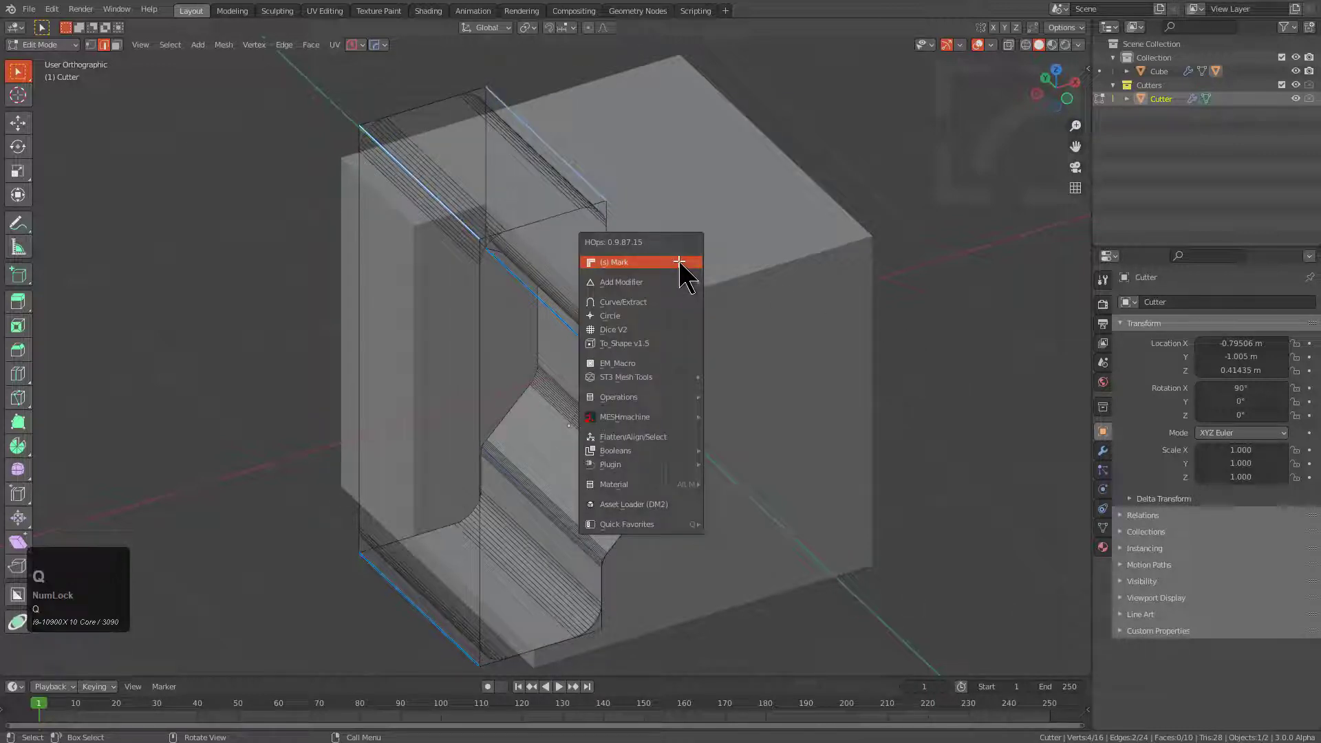
{"action": "left_click", "coordinate": [616, 261]}
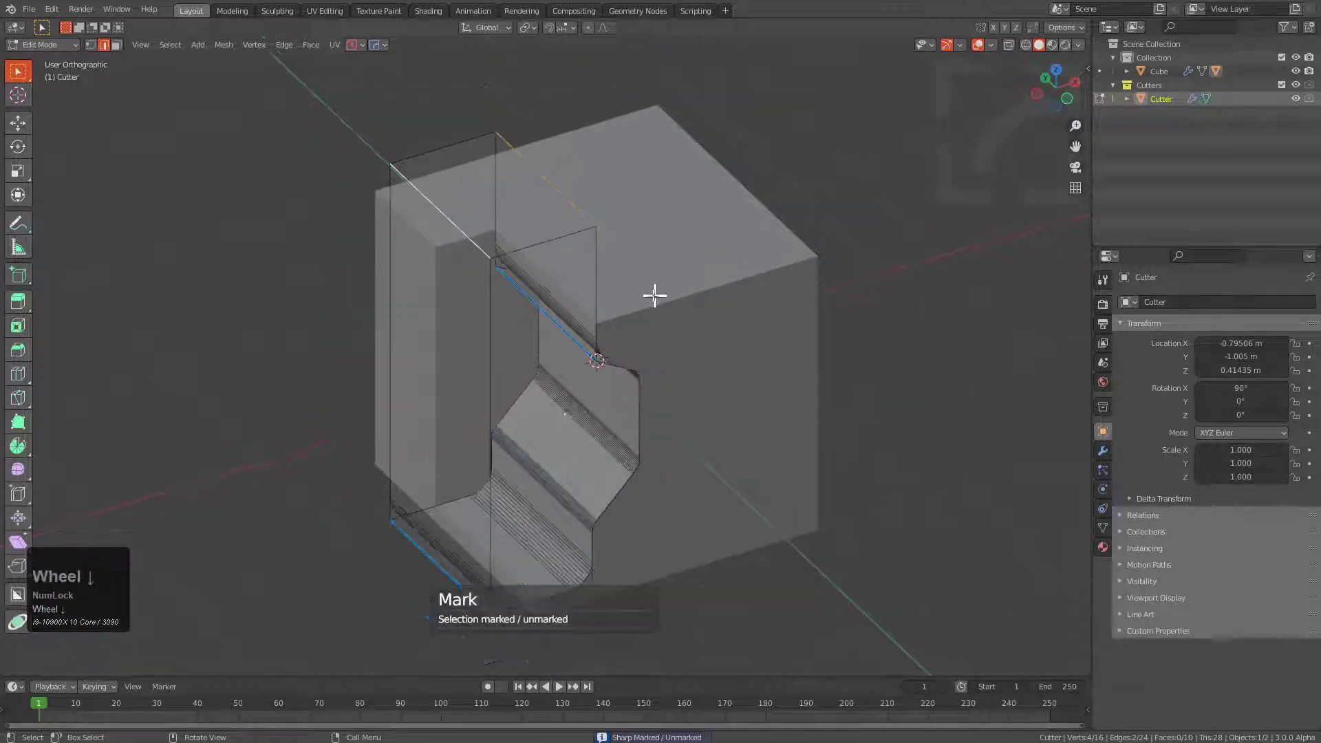
{"action": "key", "text": "Tab"}
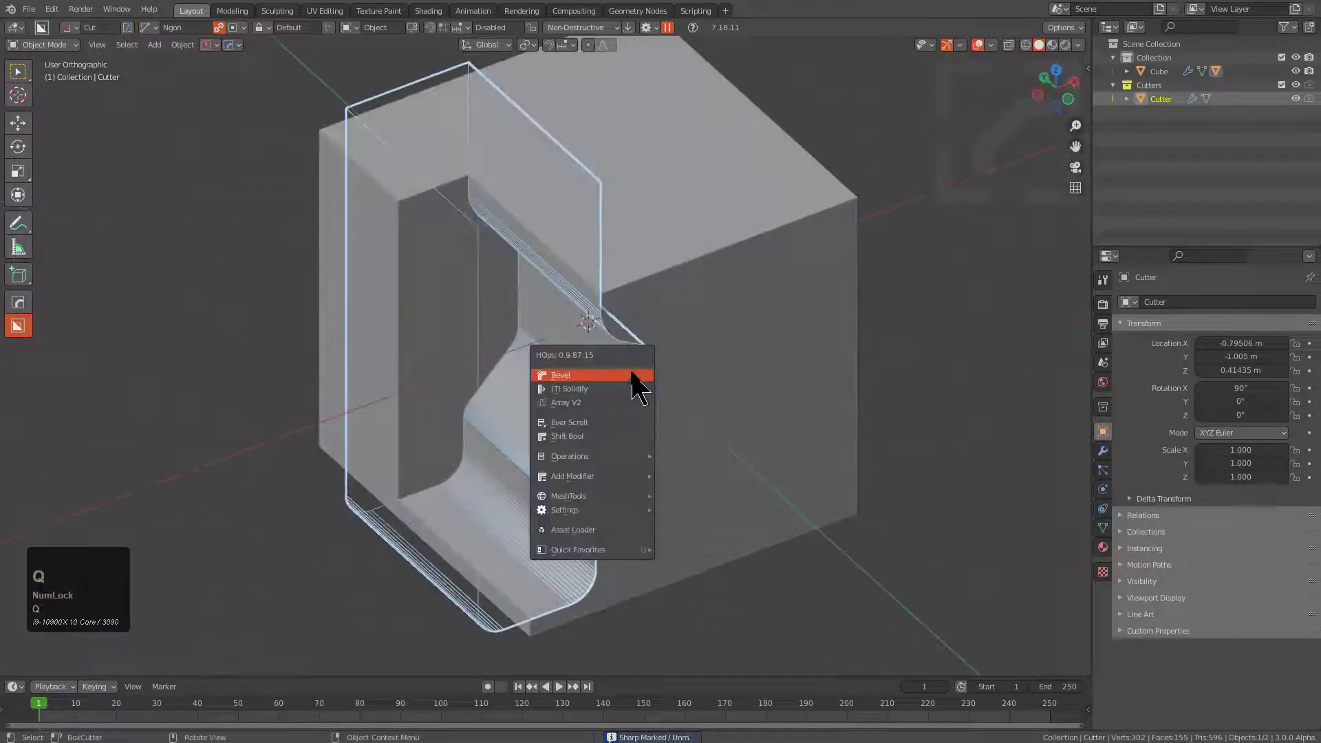
- Add a HOps Bevel to the cutter, then go back into Edit Mode on its edges
{"action": "left_click", "coordinate": [560, 374]}
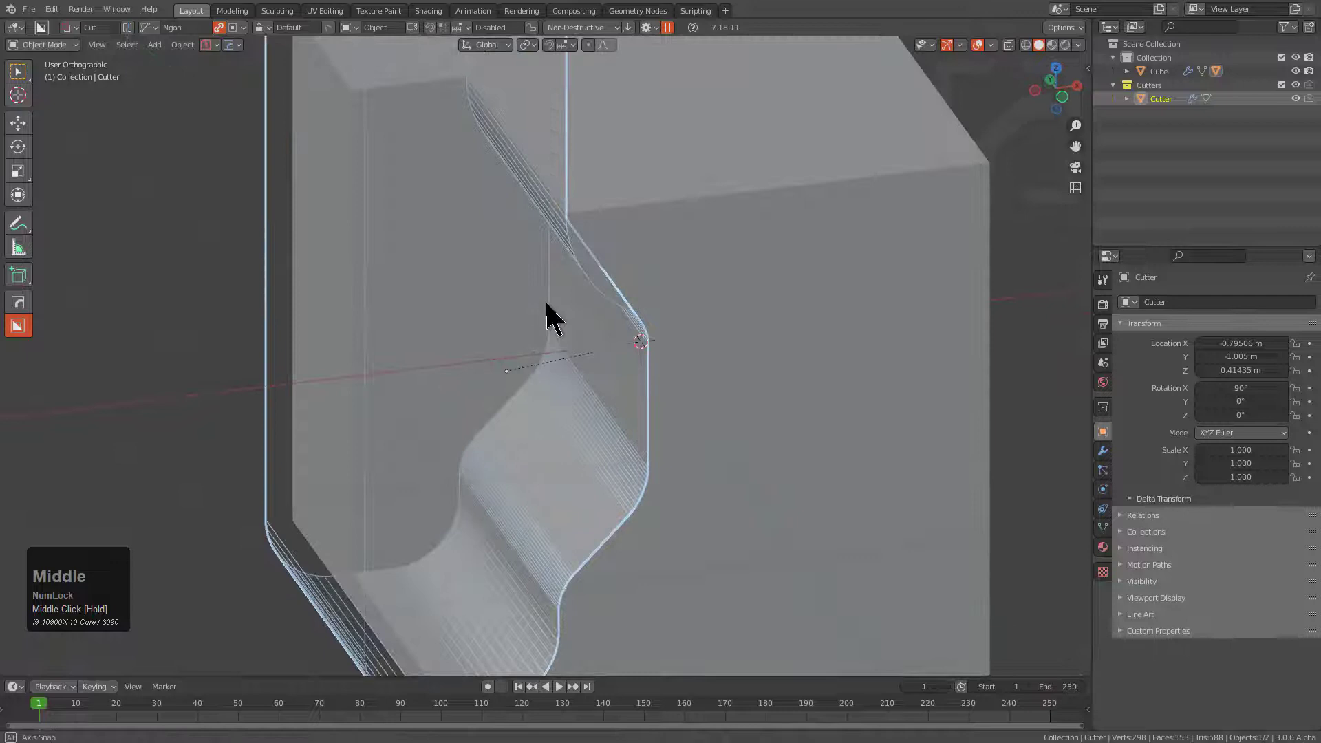
{"action": "key", "text": "Tab"}
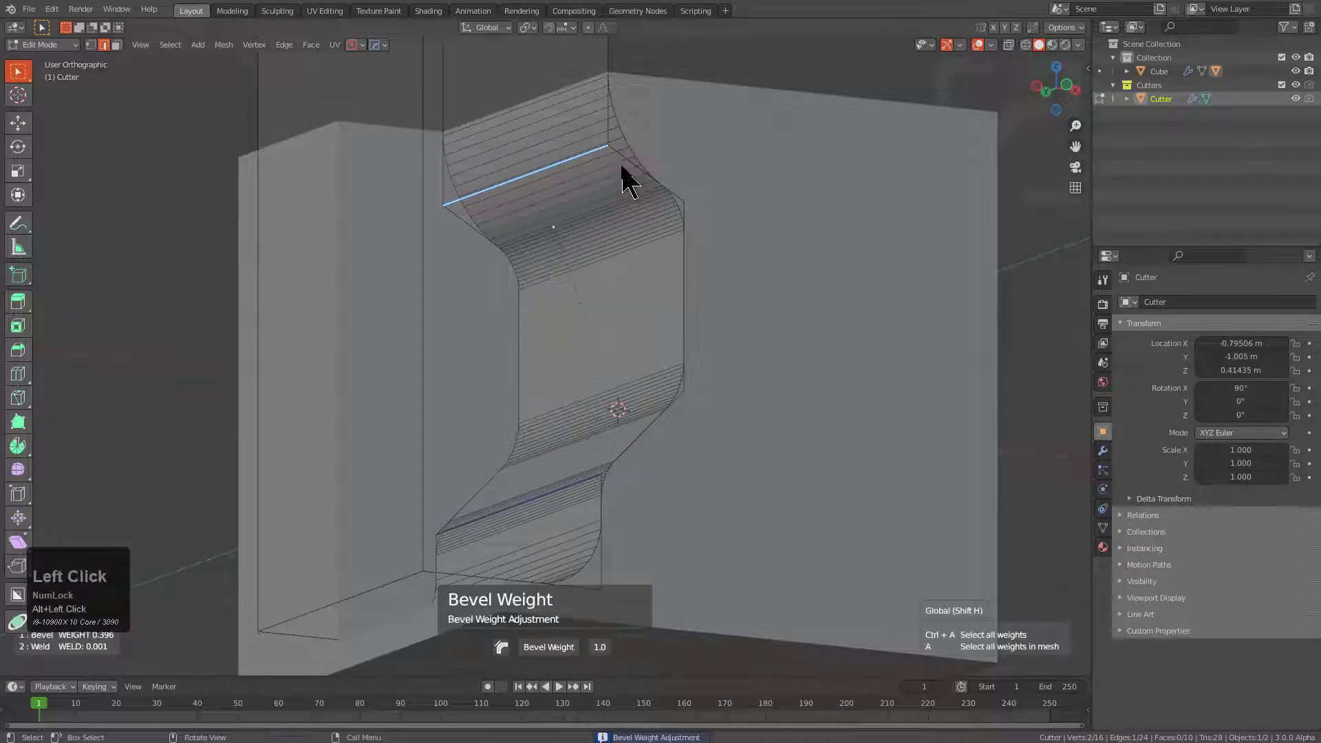
{"action": "mouse_move", "coordinate": [725, 227]}
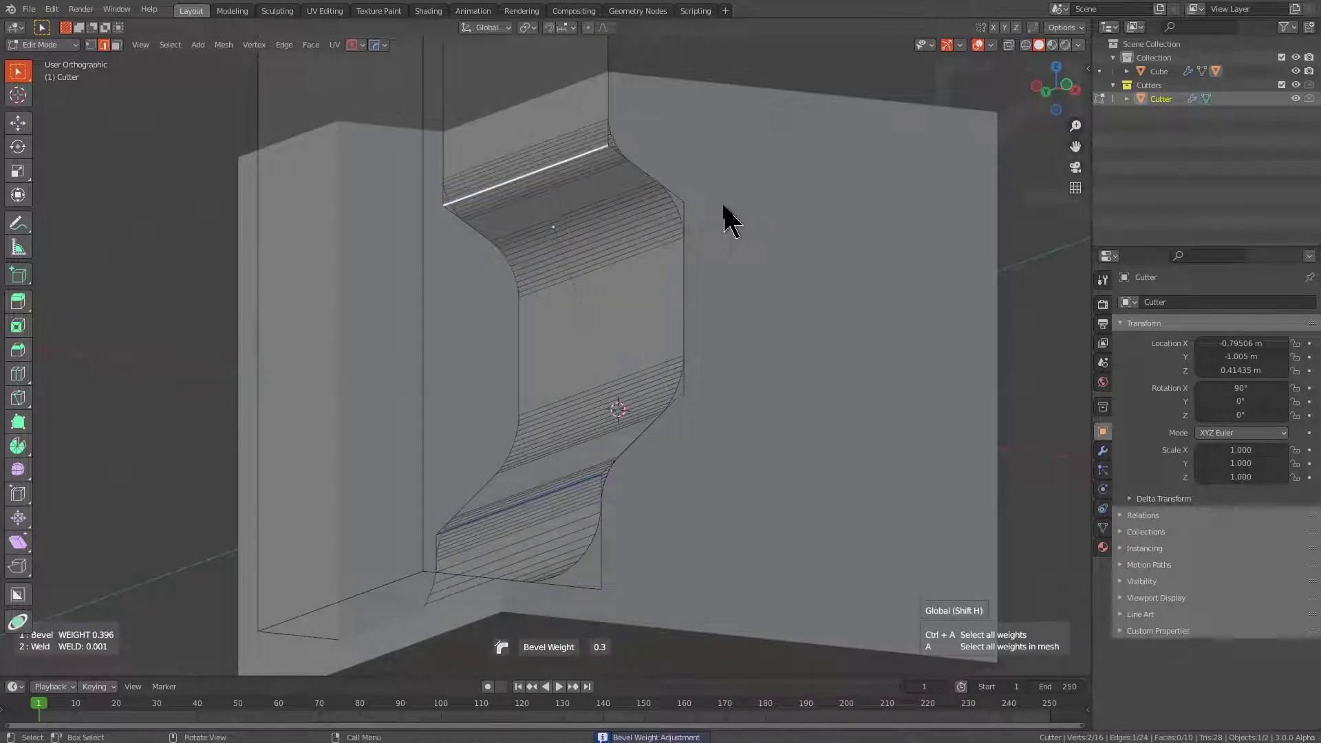
- Confirm the upper curved edge's bevel weight lowered from 1.0 to 0.3
{"action": "key", "text": "Tab"}
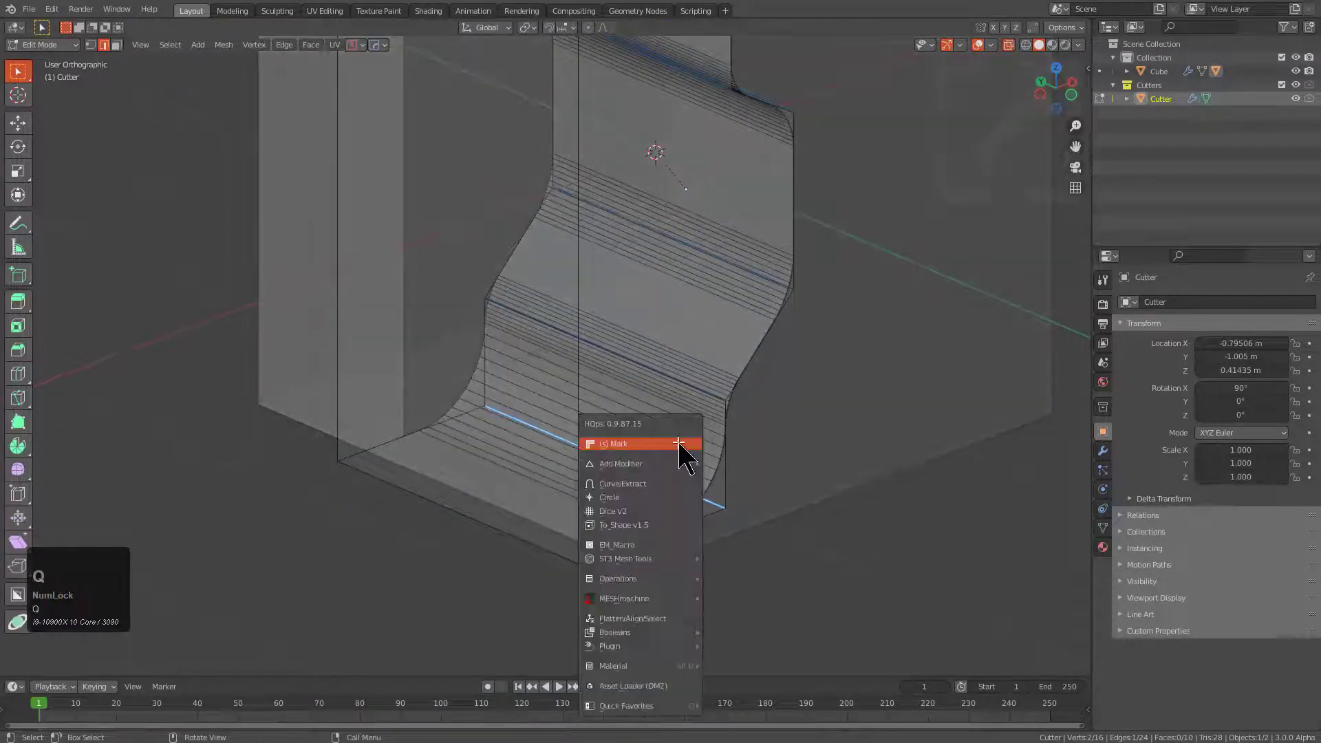
- Choose the lower cutter edge and adjust its bevel weight toward 0.9 via Operations > Adjust Bevel Weight
{"action": "left_click", "coordinate": [615, 444]}
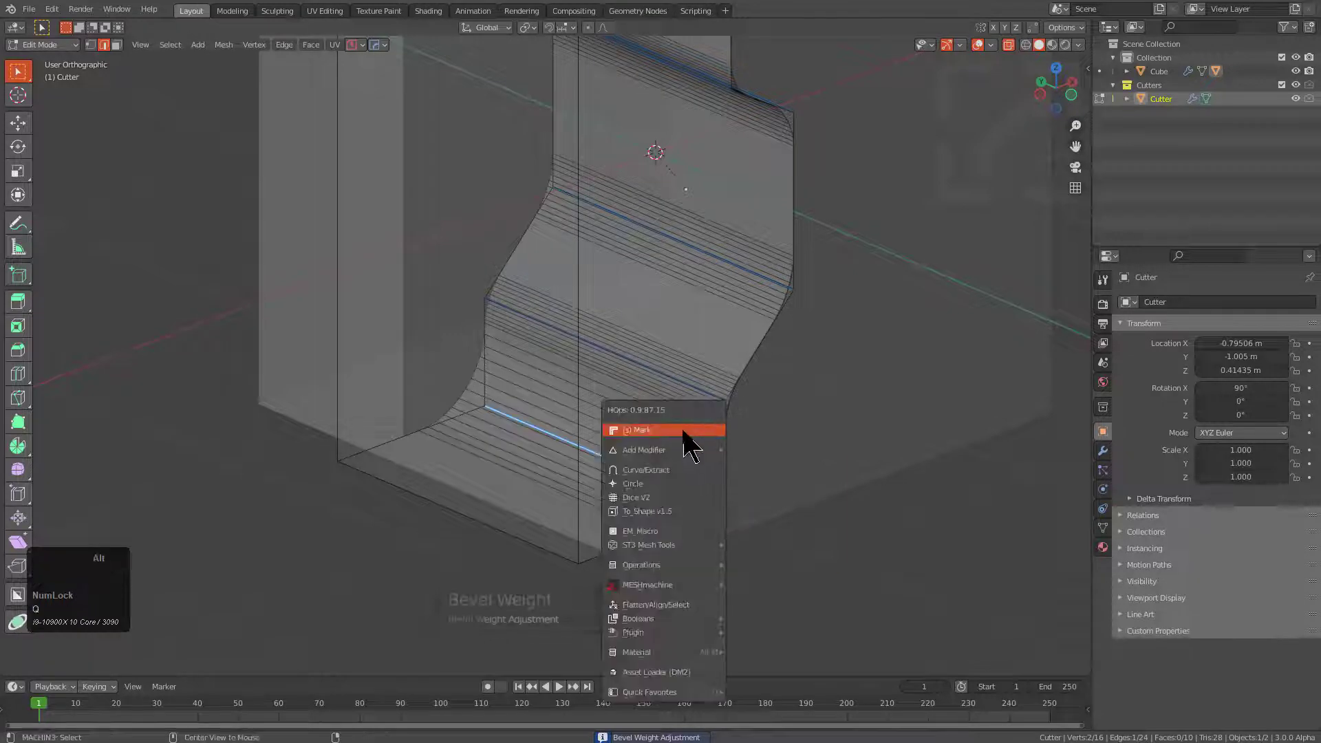
{"action": "mouse_move", "coordinate": [663, 429]}
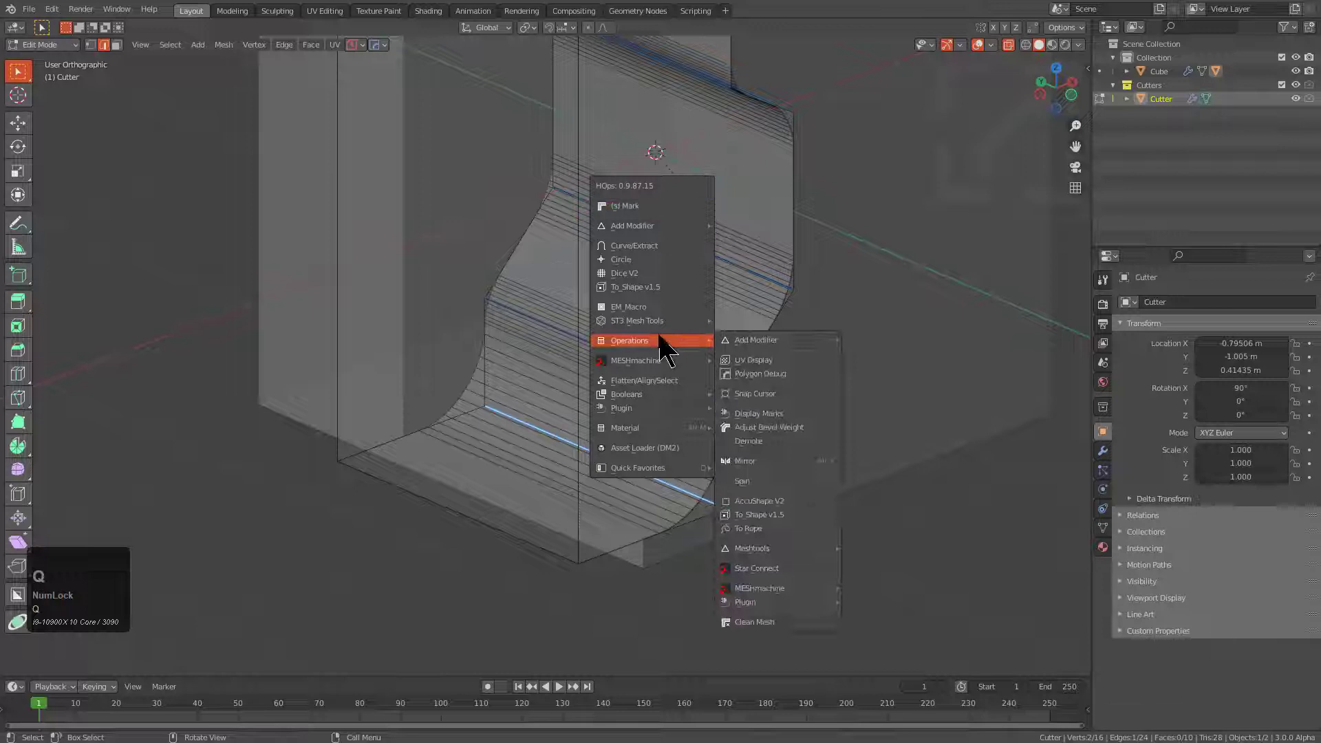
{"action": "mouse_move", "coordinate": [633, 353]}
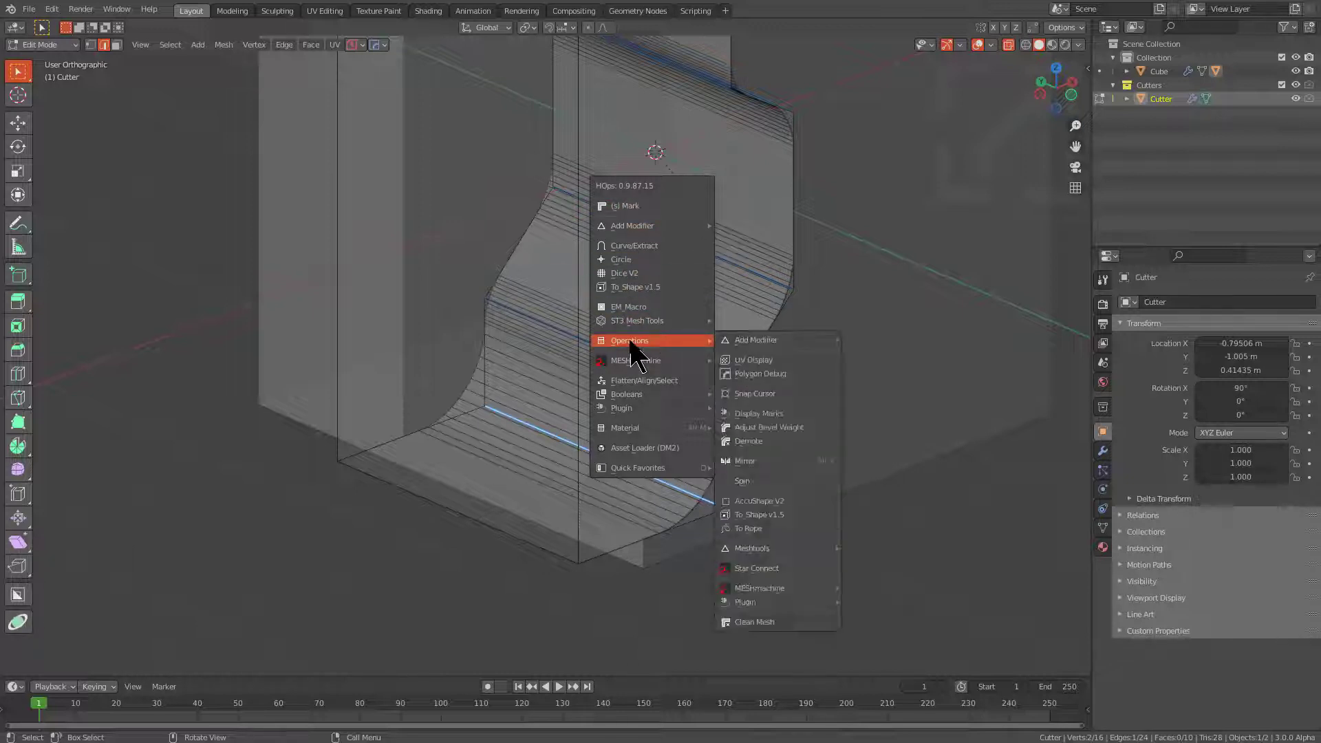
{"action": "mouse_move", "coordinate": [766, 441]}
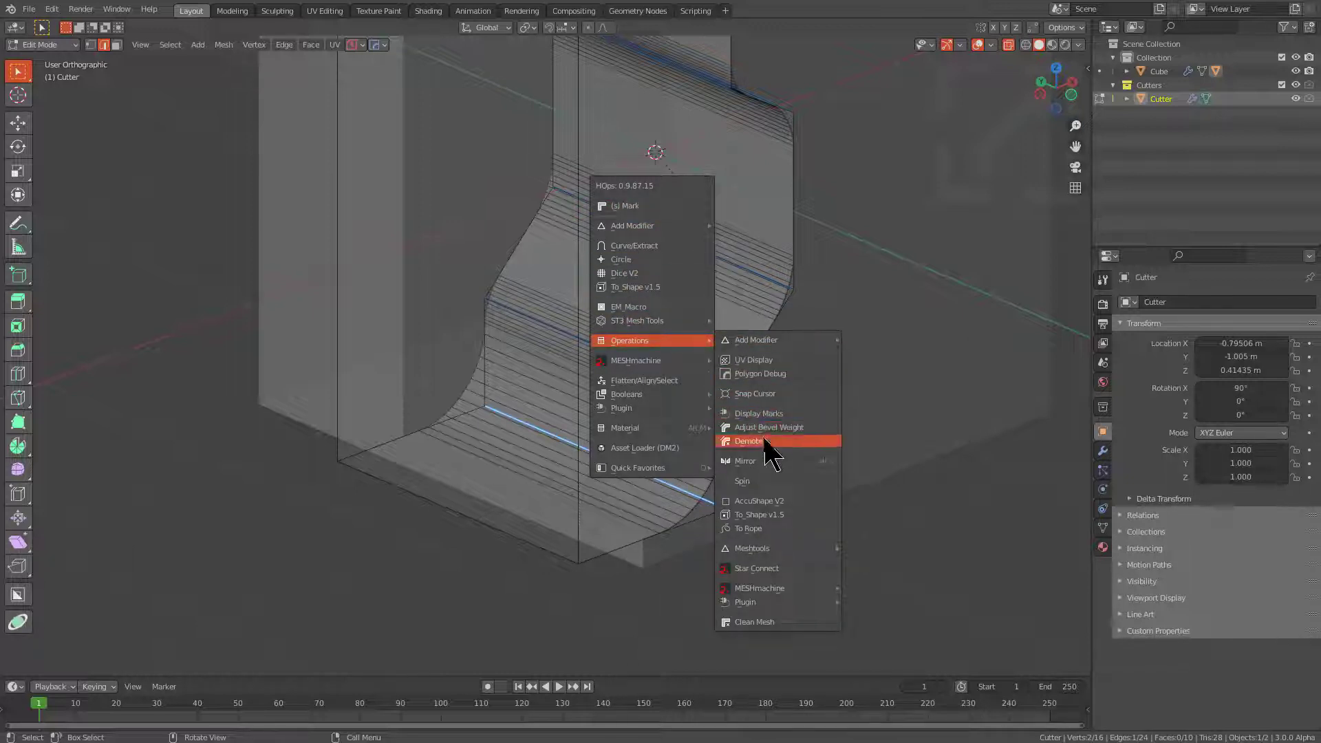
{"action": "left_click", "coordinate": [768, 427]}
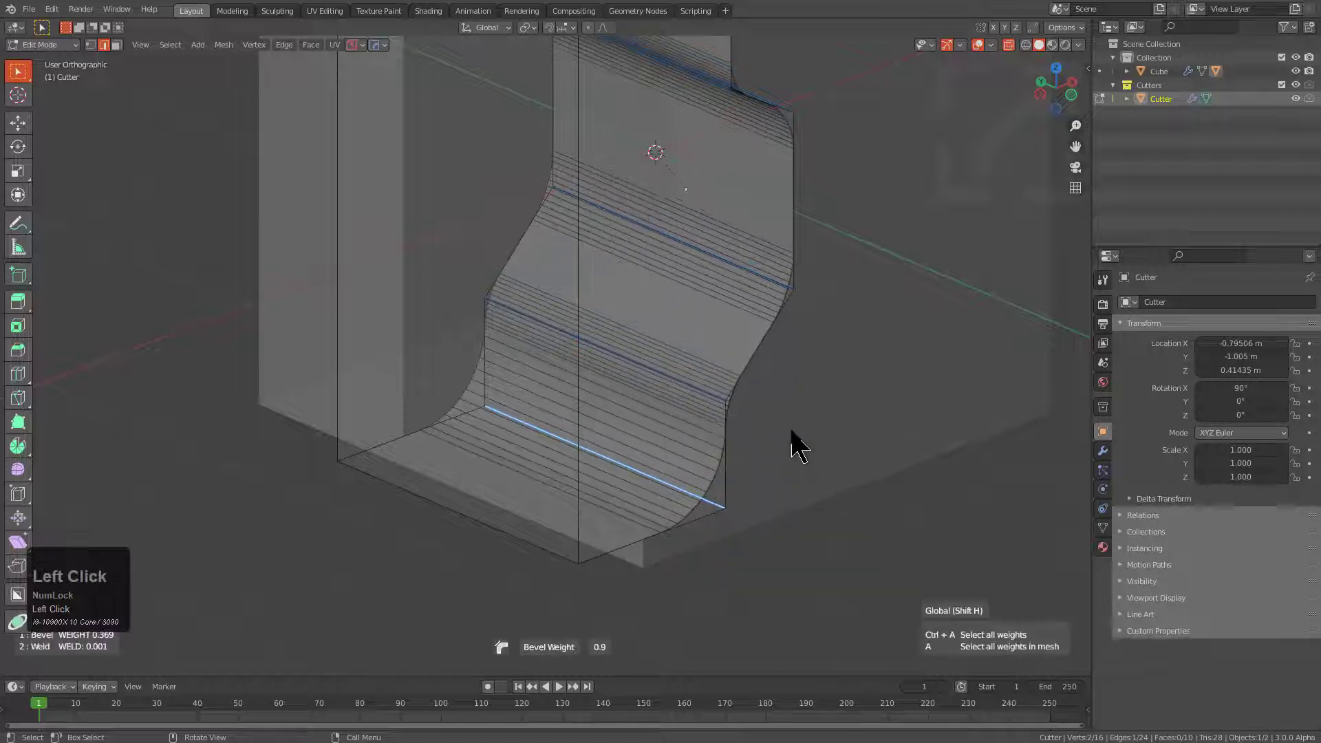